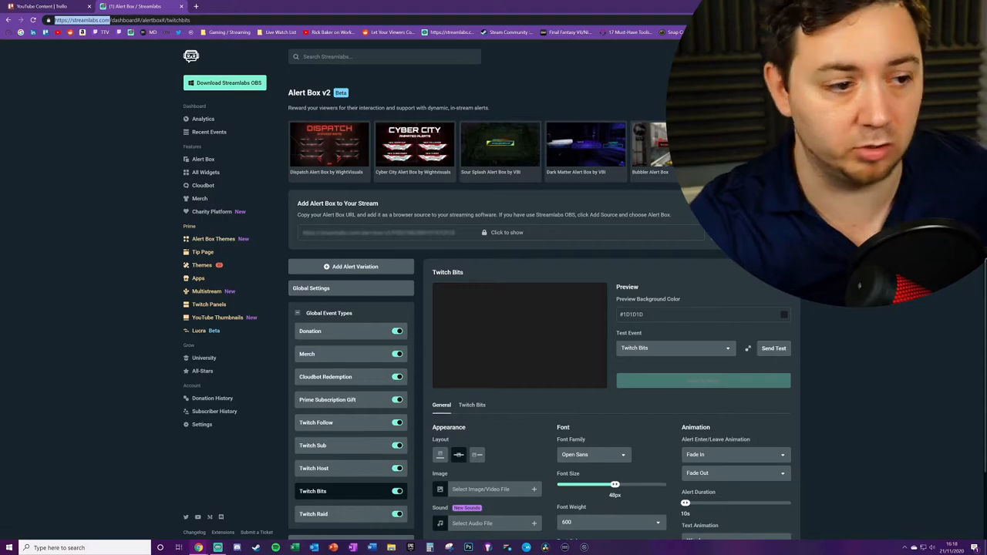
pyautogui.moveTo(182, 148)
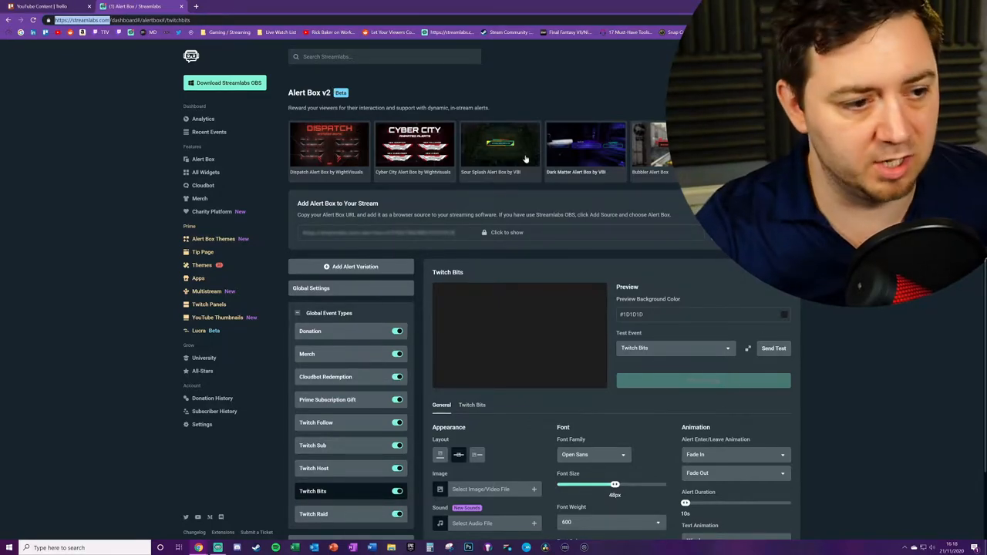
pyautogui.moveTo(259, 96)
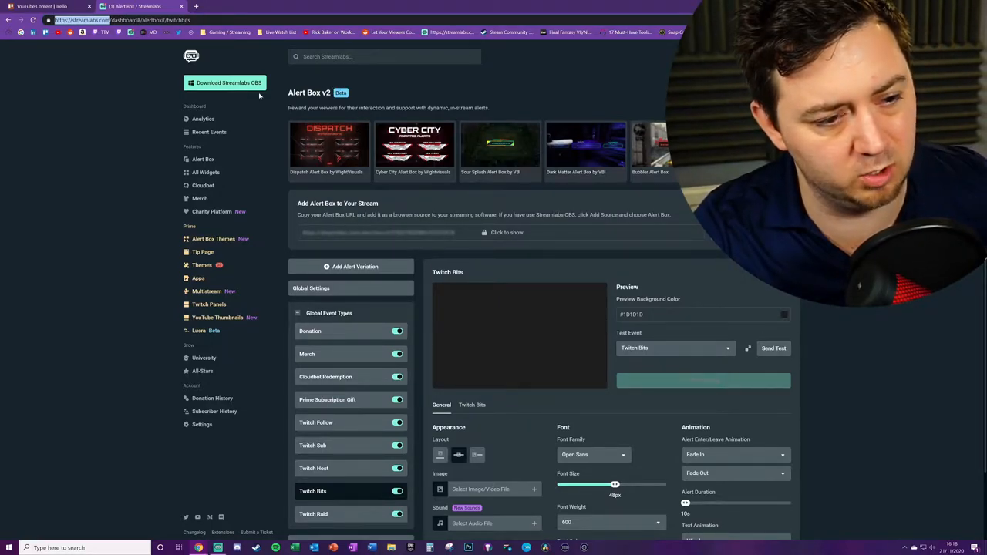
# Step: Send a test Twitch Bits alert so its graphic plays in the preview
pyautogui.click(312, 288)
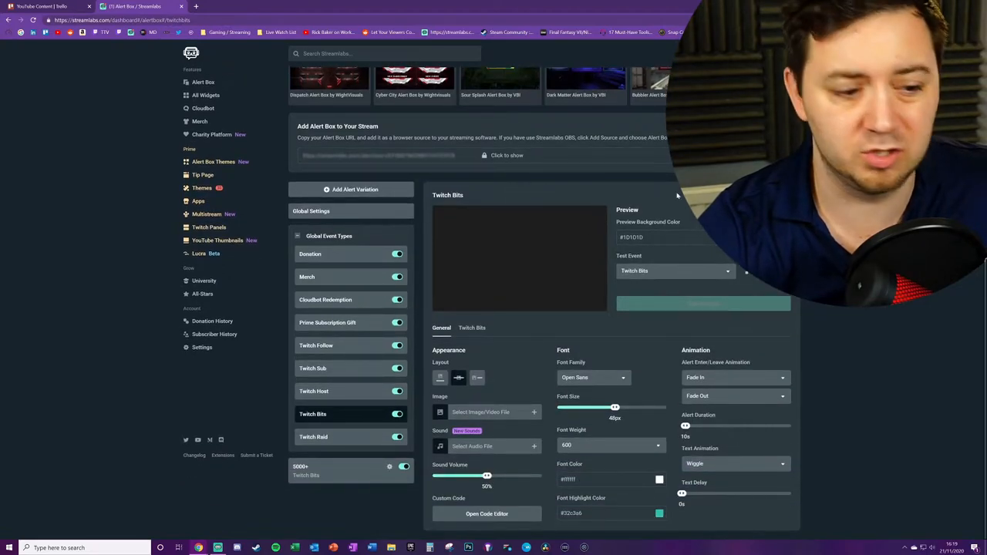
pyautogui.moveTo(407, 384)
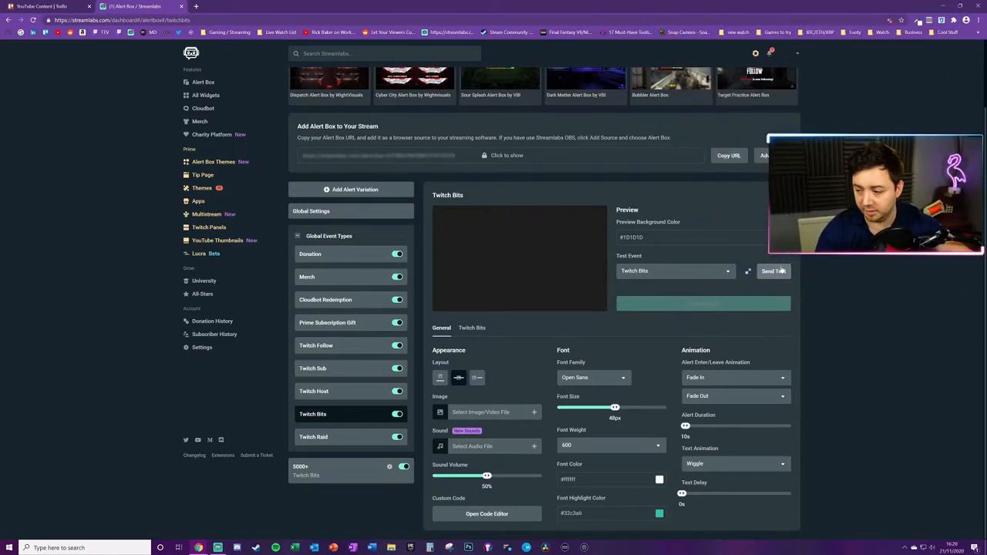
pyautogui.click(772, 271)
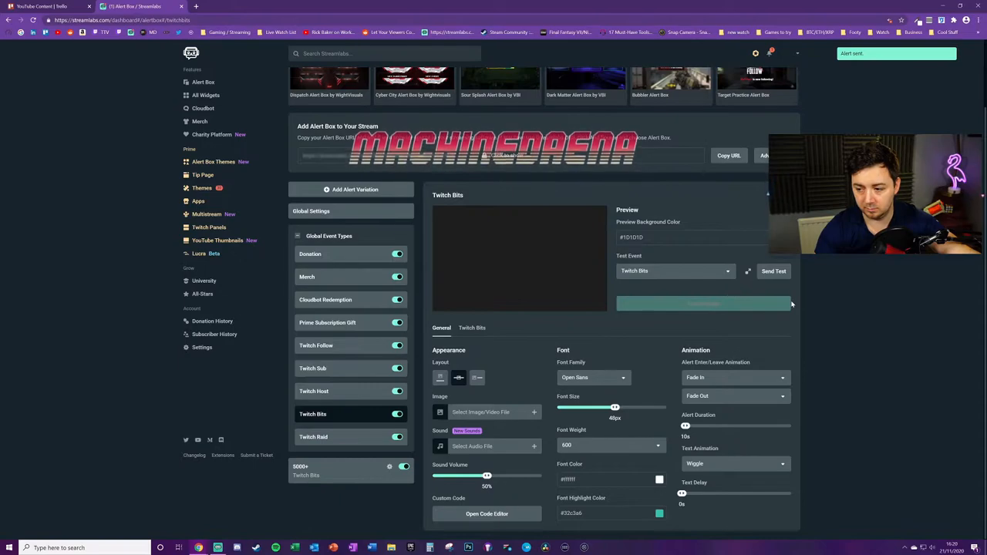
# Step: Add a new alert variation so its empty setup form appears
pyautogui.click(774, 272)
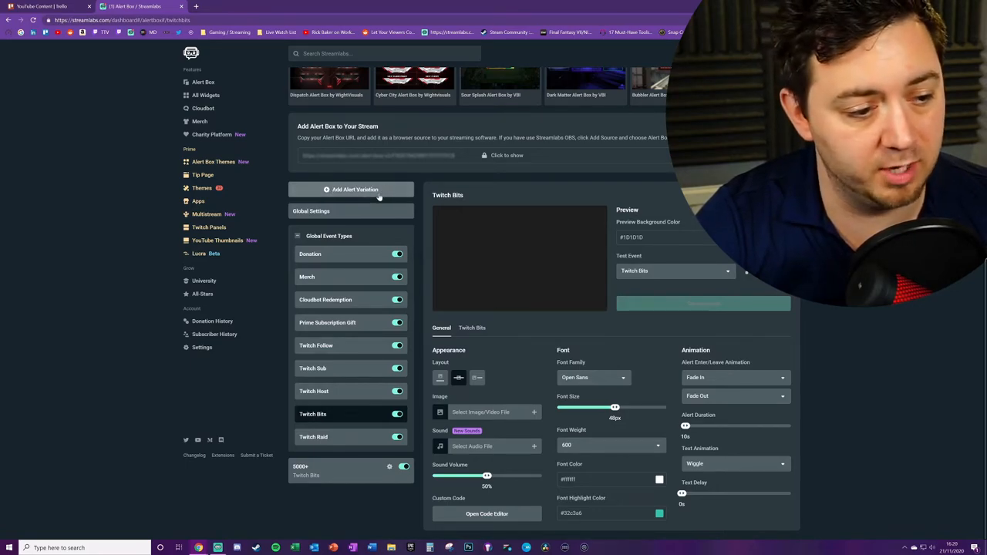
pyautogui.click(354, 190)
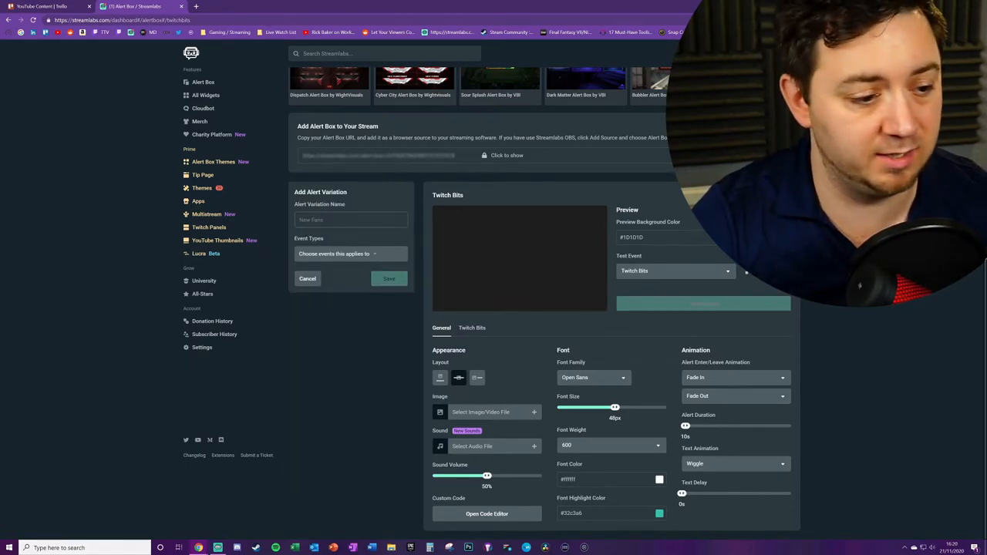
# Step: Name the variation 'Devil Bits Donation Variation' and assign it the Twitch Bits event type
pyautogui.click(352, 219)
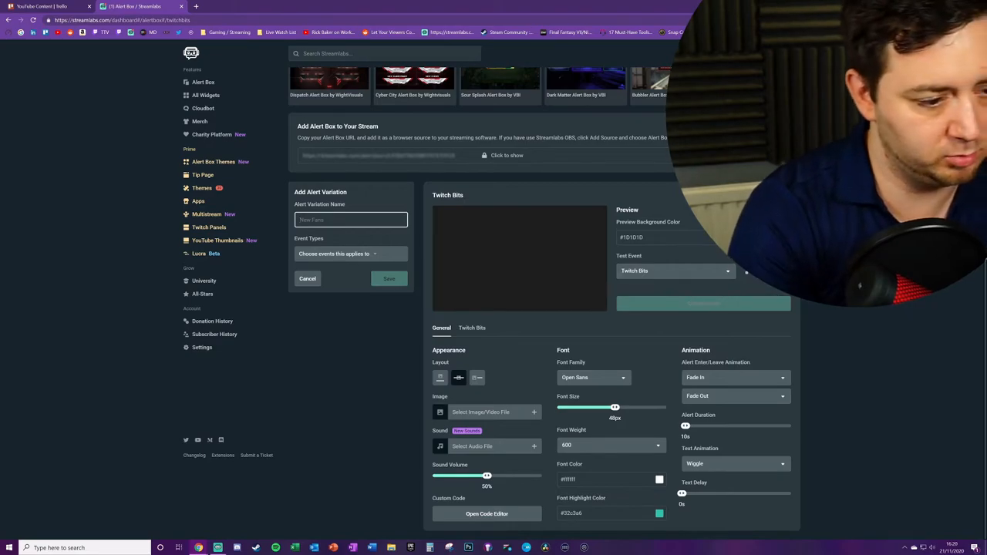
pyautogui.write('De')
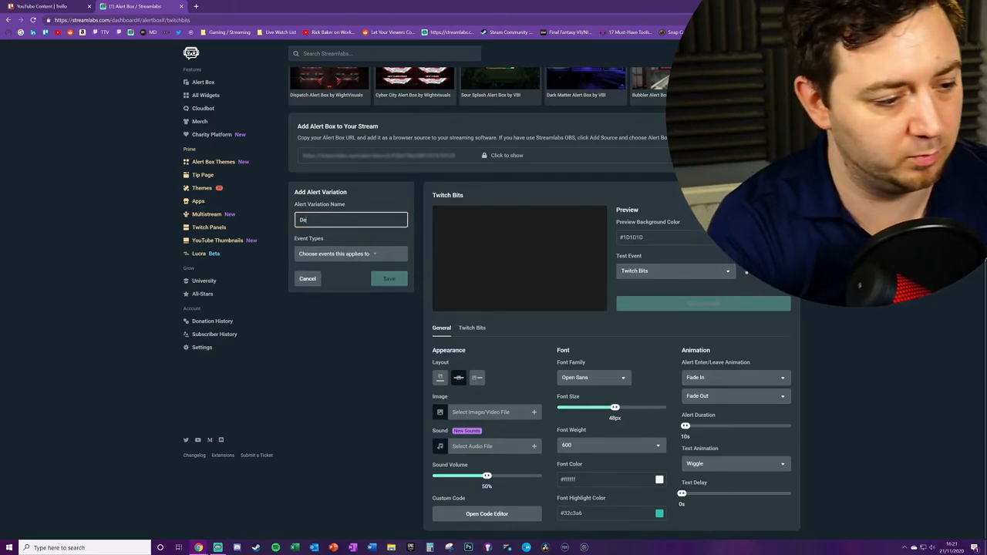
pyautogui.write('vil Bits Donation Variat')
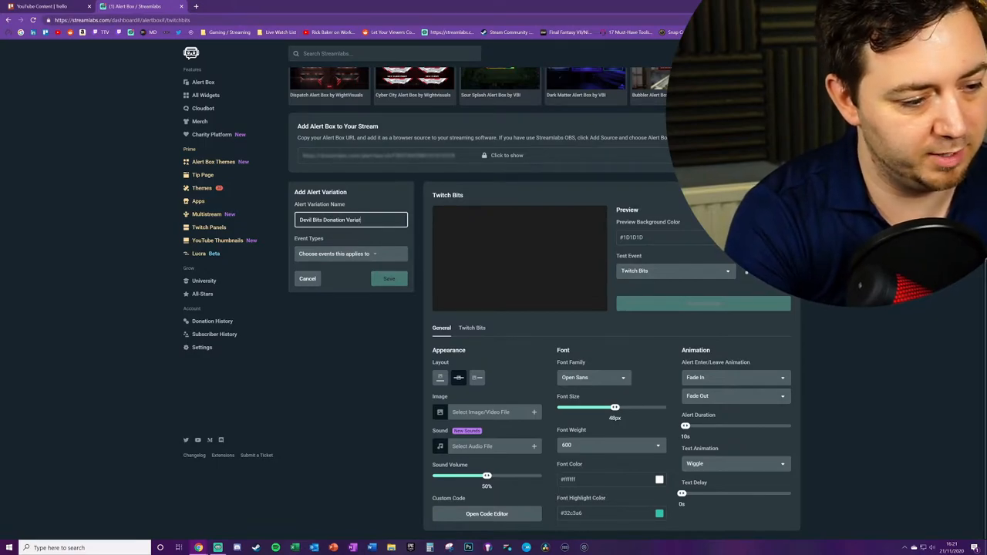
pyautogui.click(348, 253)
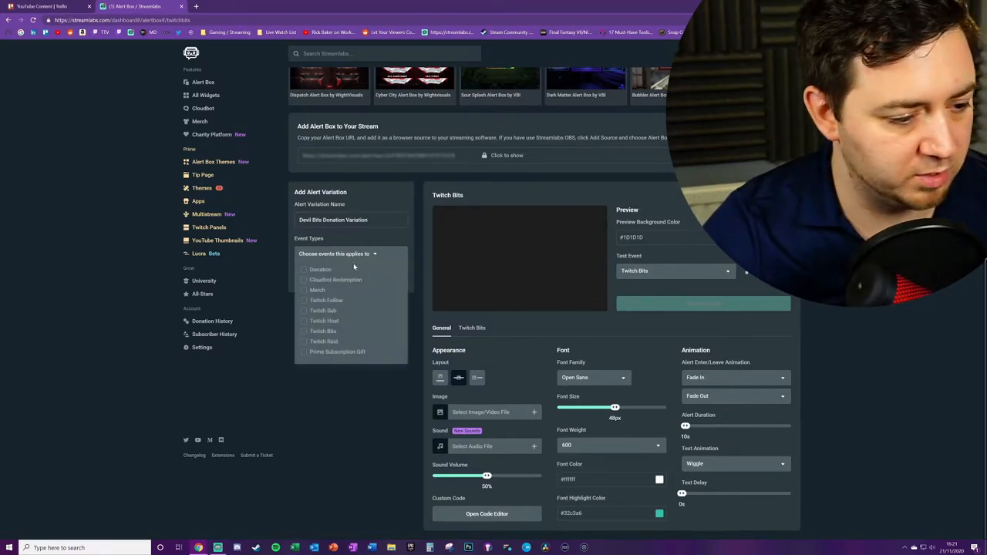
pyautogui.click(303, 330)
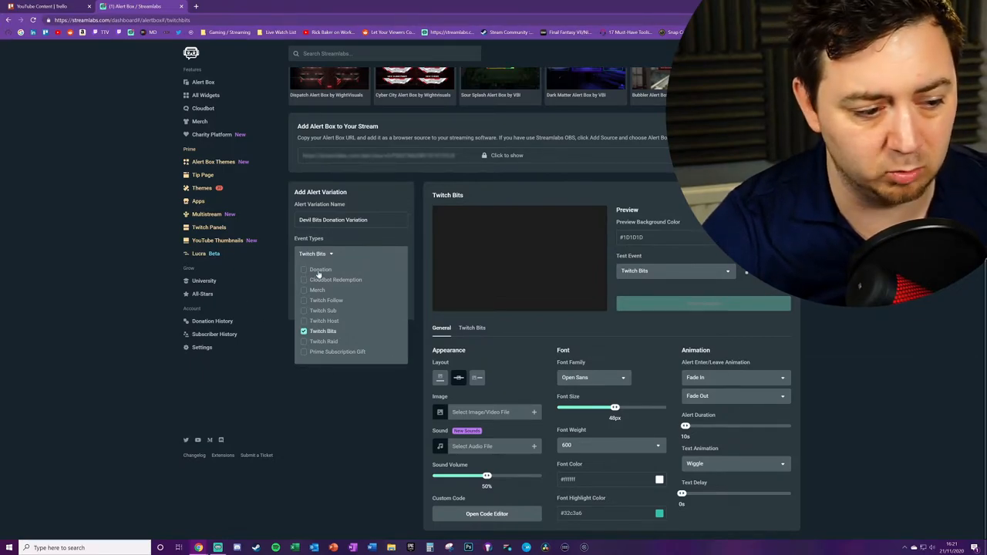
pyautogui.click(304, 269)
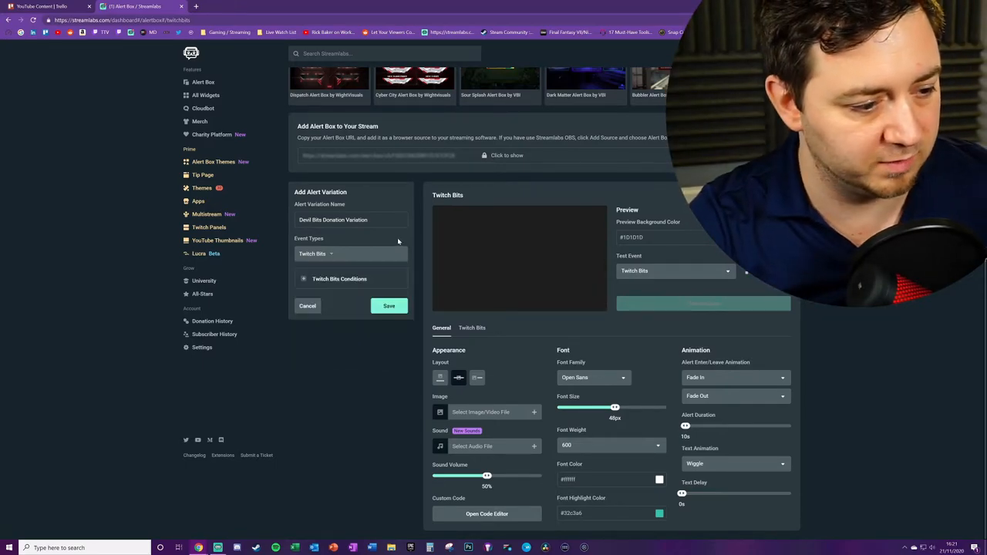
# Step: Set the Twitch Bits condition to 'Bits used is exactly <amount>'
pyautogui.click(302, 278)
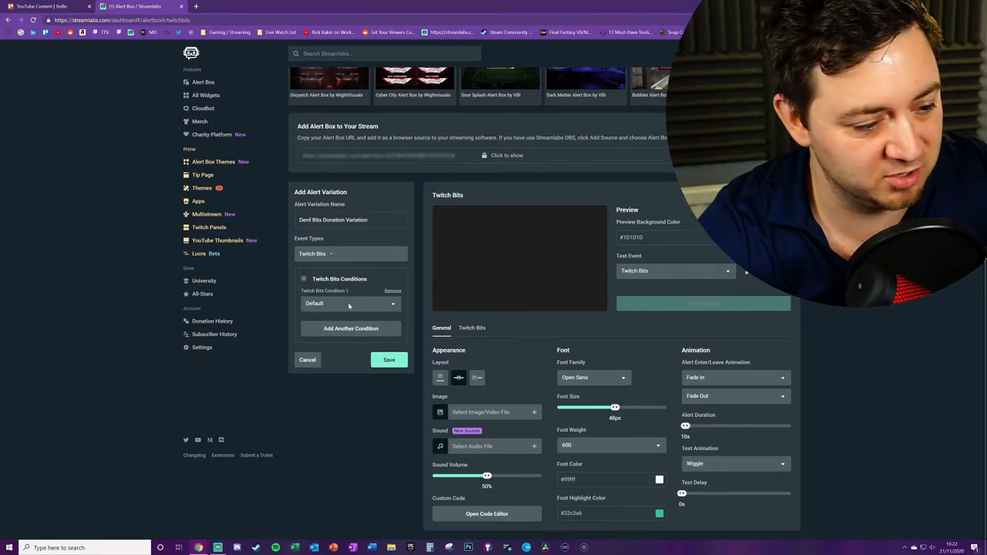
pyautogui.click(349, 303)
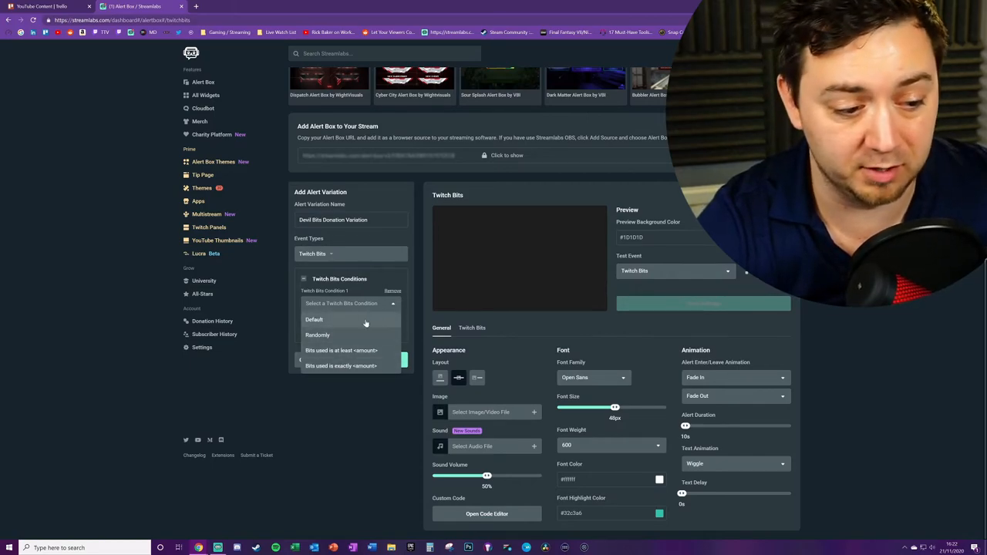
pyautogui.moveTo(349, 337)
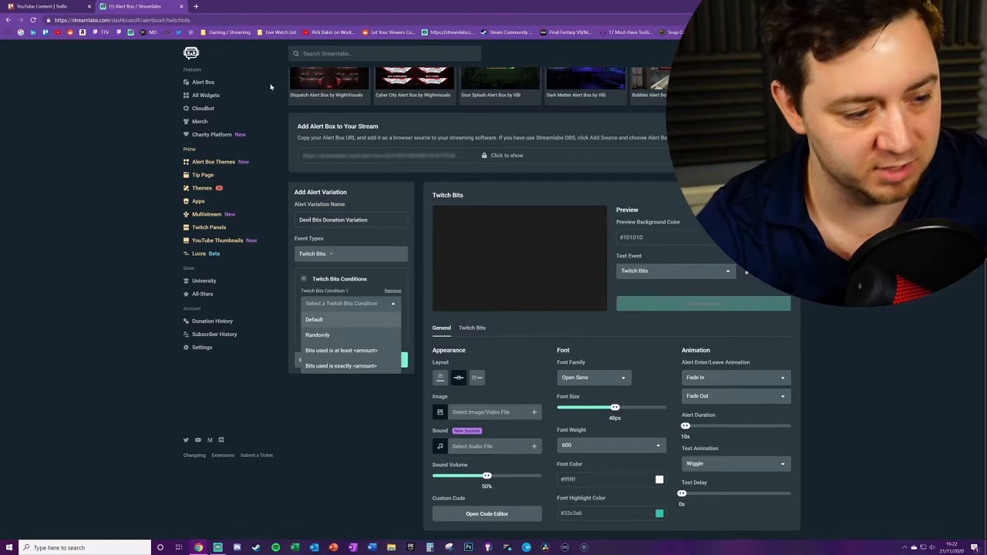
pyautogui.moveTo(312, 327)
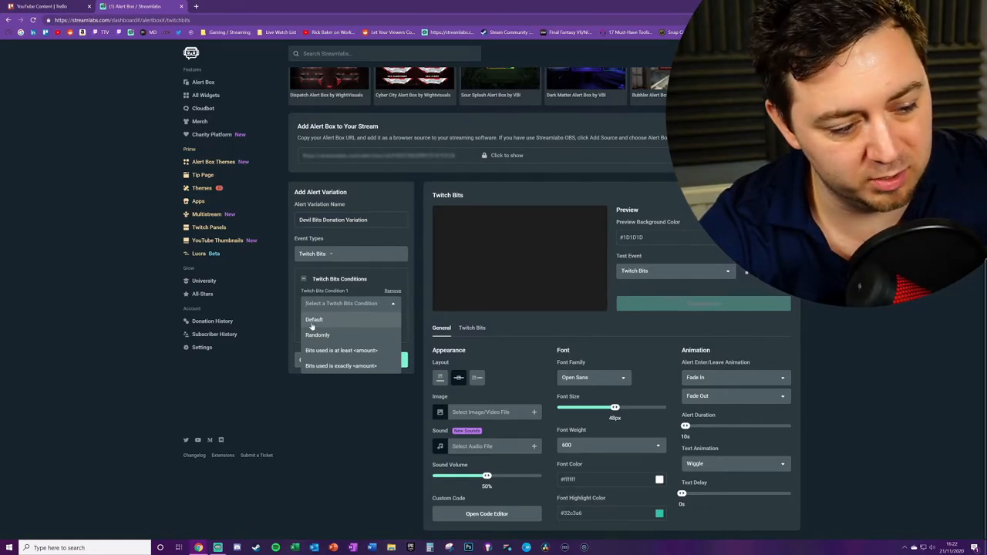
pyautogui.moveTo(317, 334)
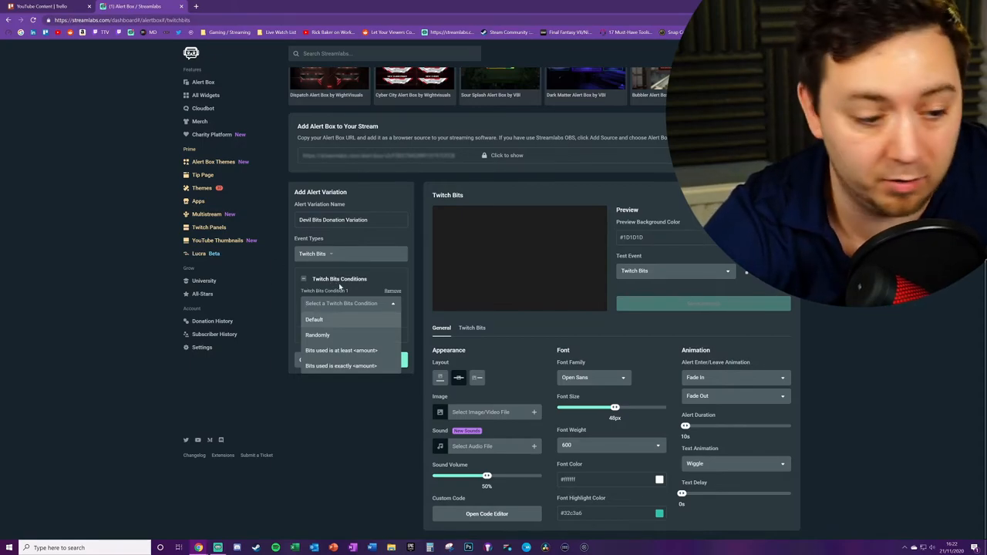
pyautogui.moveTo(342, 350)
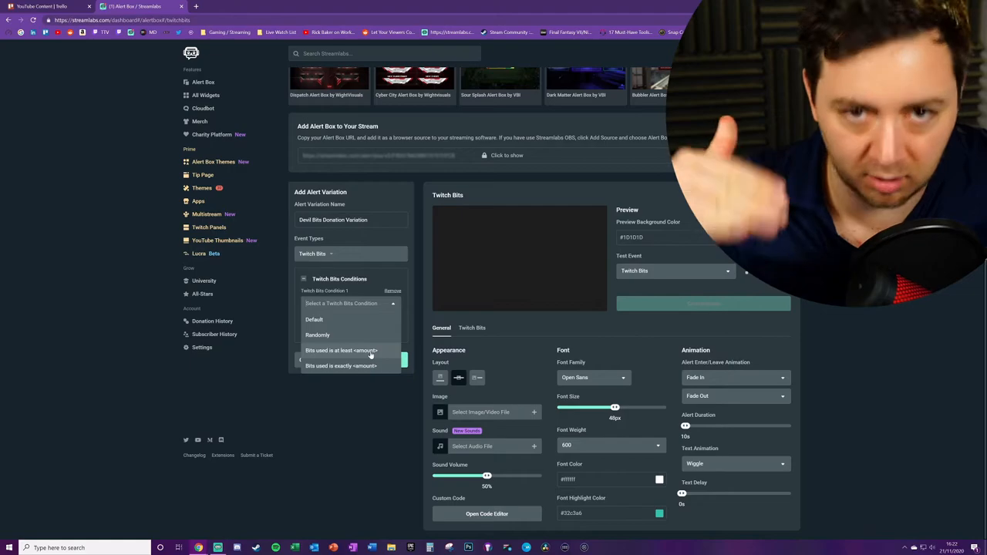
pyautogui.moveTo(430, 404)
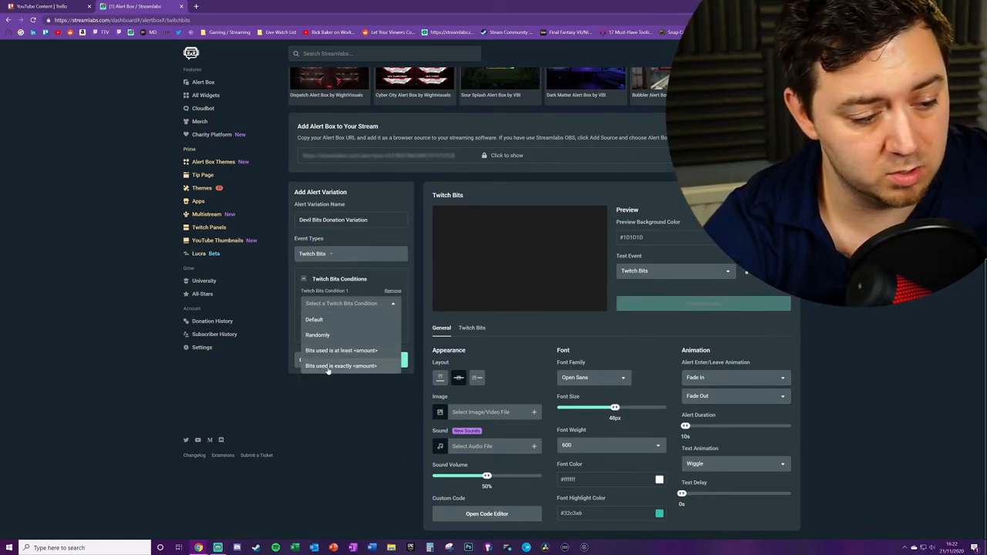
pyautogui.click(341, 365)
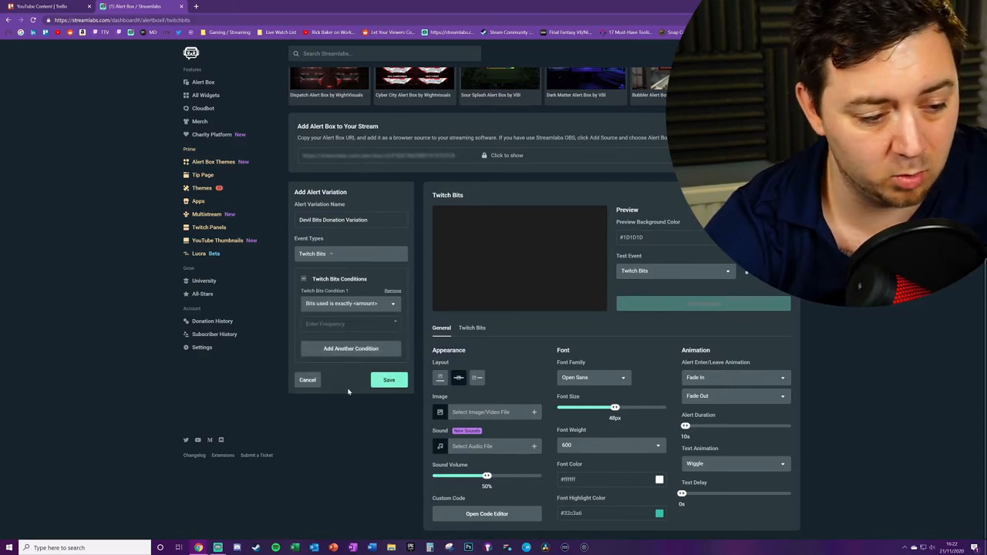
# Step: Enter 666 as the exact bits amount for the condition
pyautogui.click(352, 324)
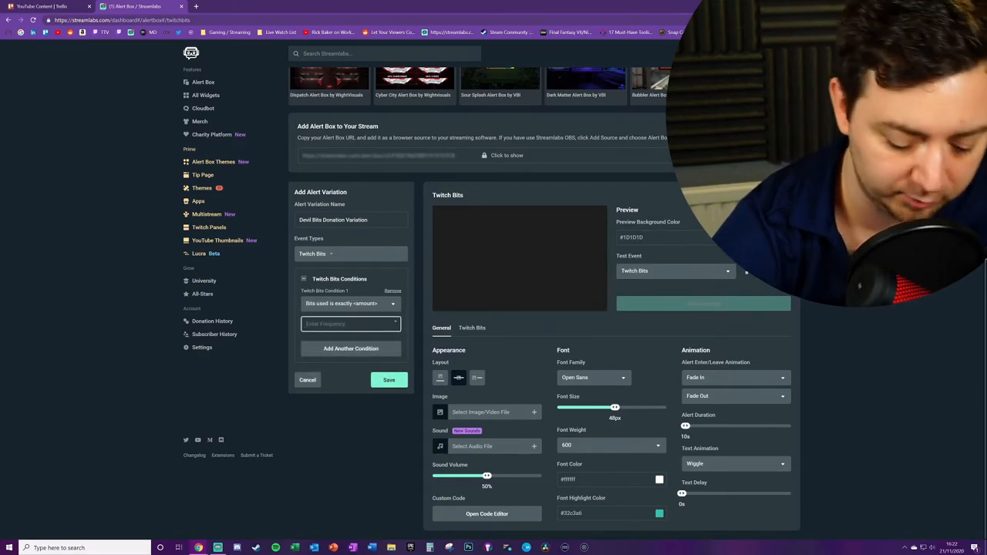
pyautogui.write('666')
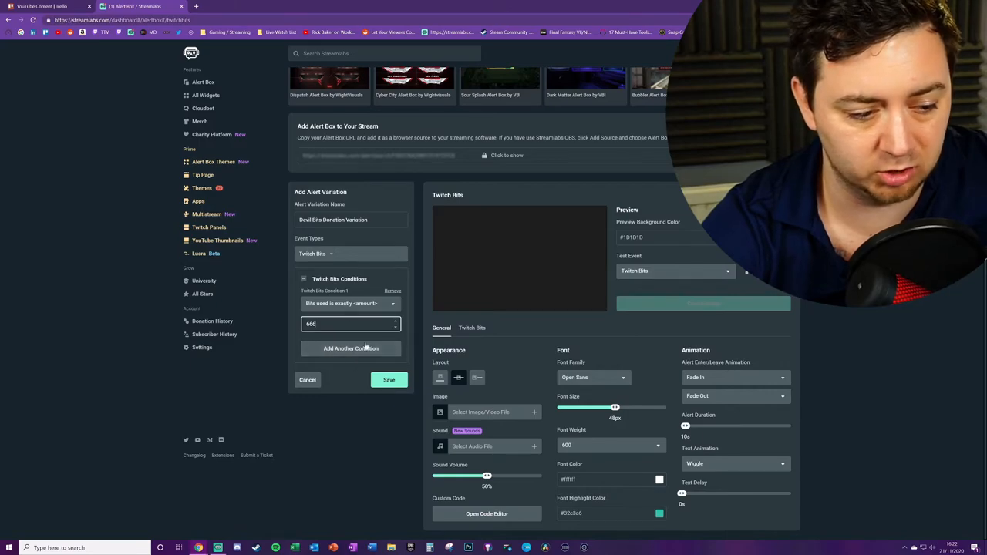
pyautogui.moveTo(492, 398)
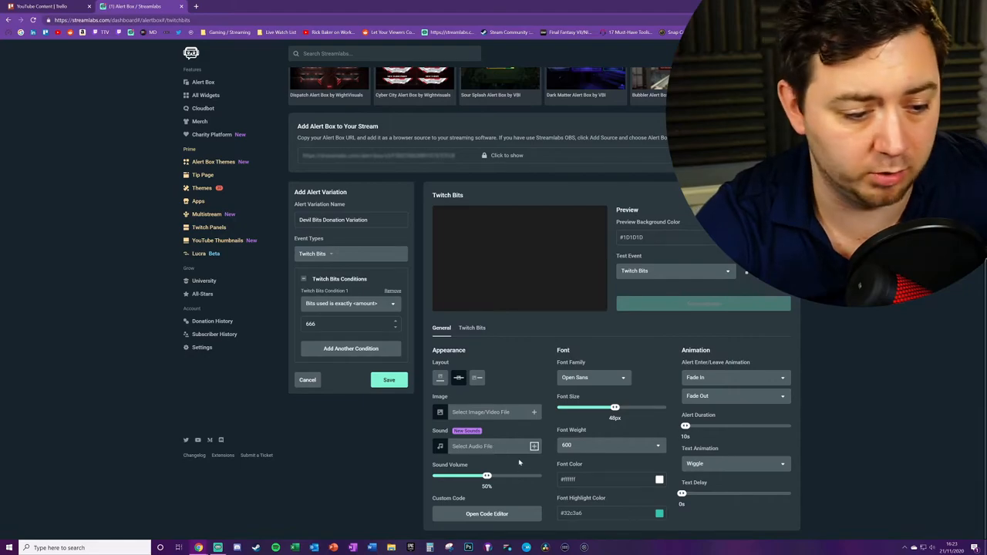
pyautogui.moveTo(774, 505)
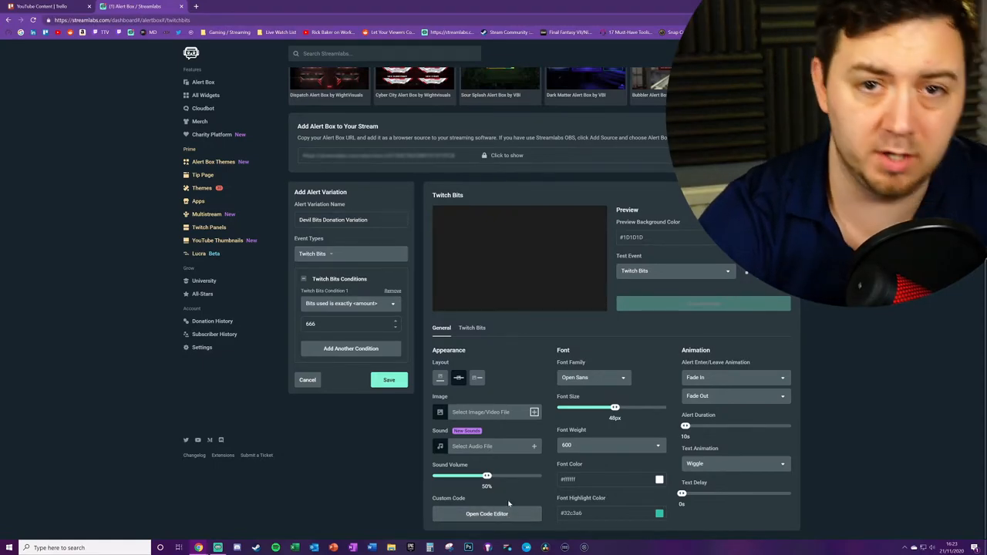
pyautogui.moveTo(528, 484)
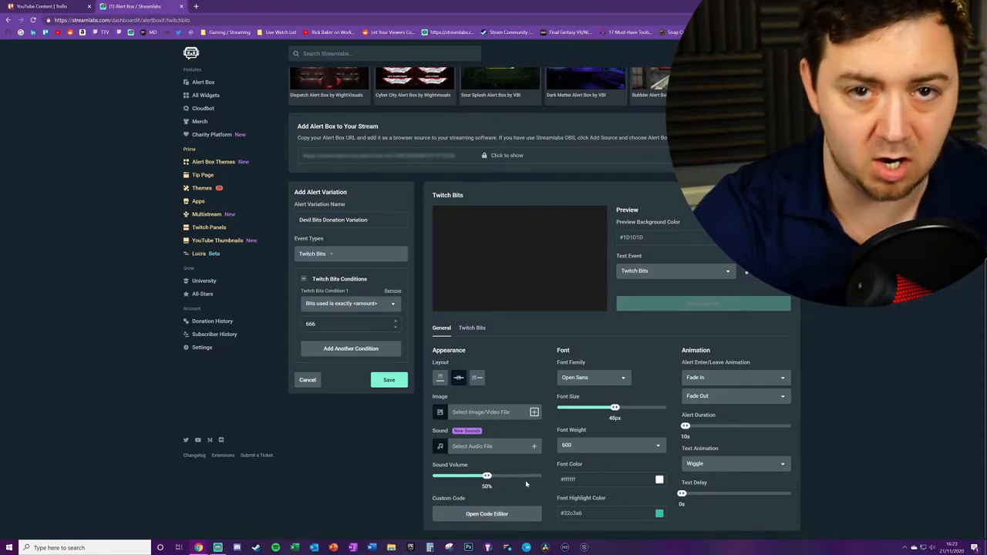
# Step: Save the 666-bit variation, toggle it off and back on, leaving it enabled
pyautogui.click(389, 379)
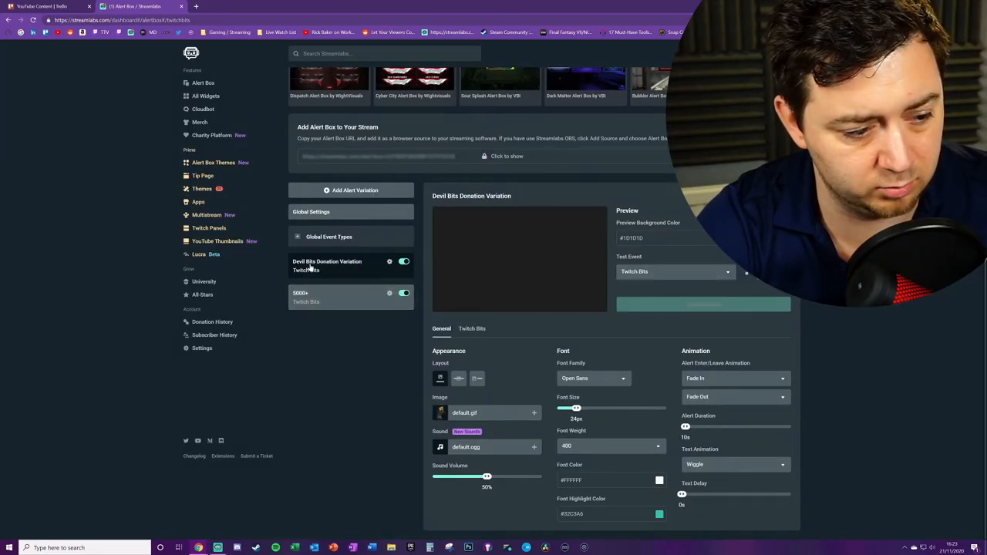
pyautogui.click(404, 262)
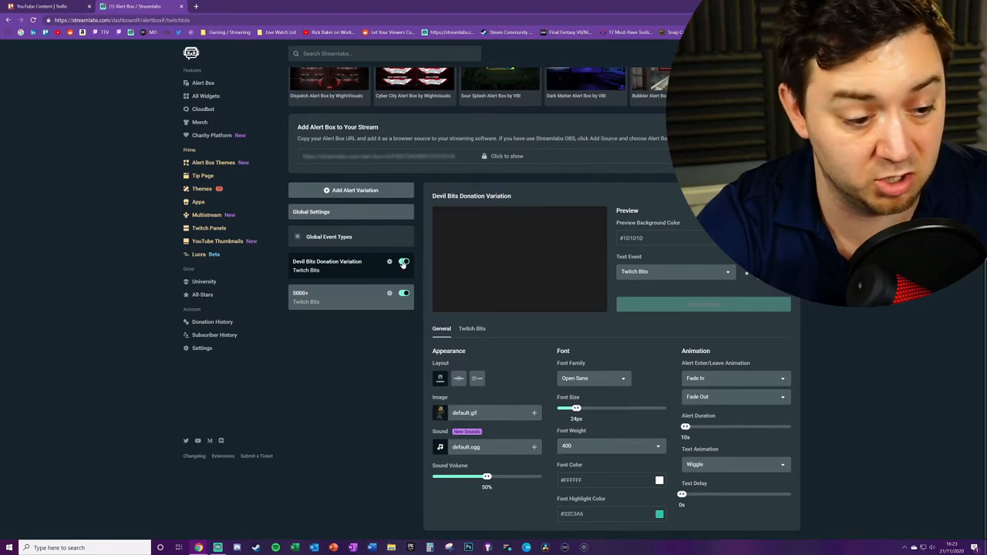
pyautogui.click(404, 262)
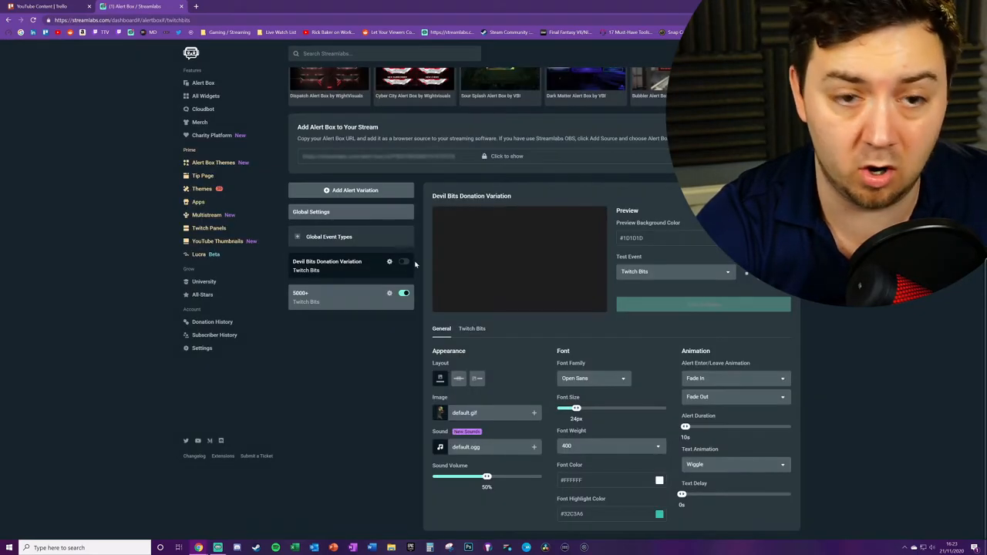
pyautogui.click(388, 263)
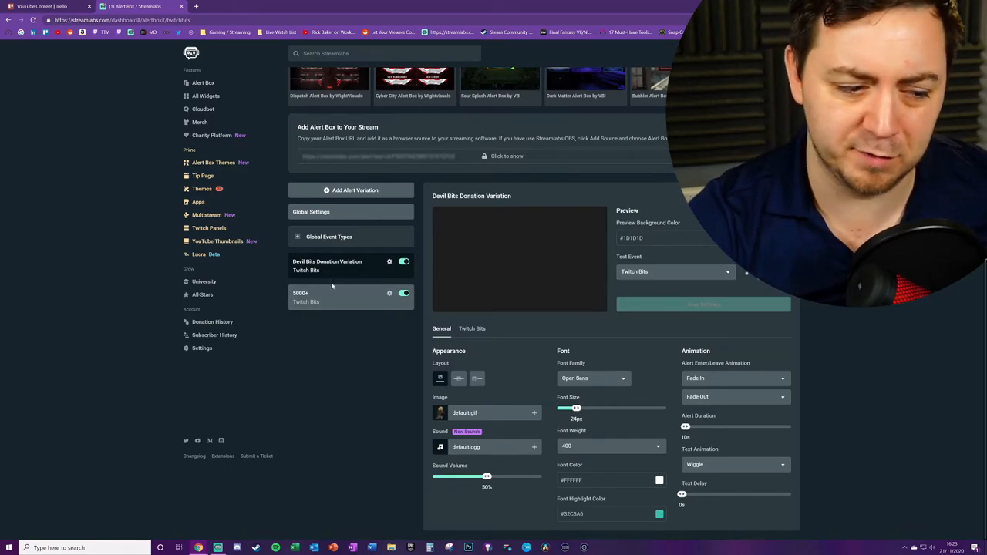
pyautogui.moveTo(340, 407)
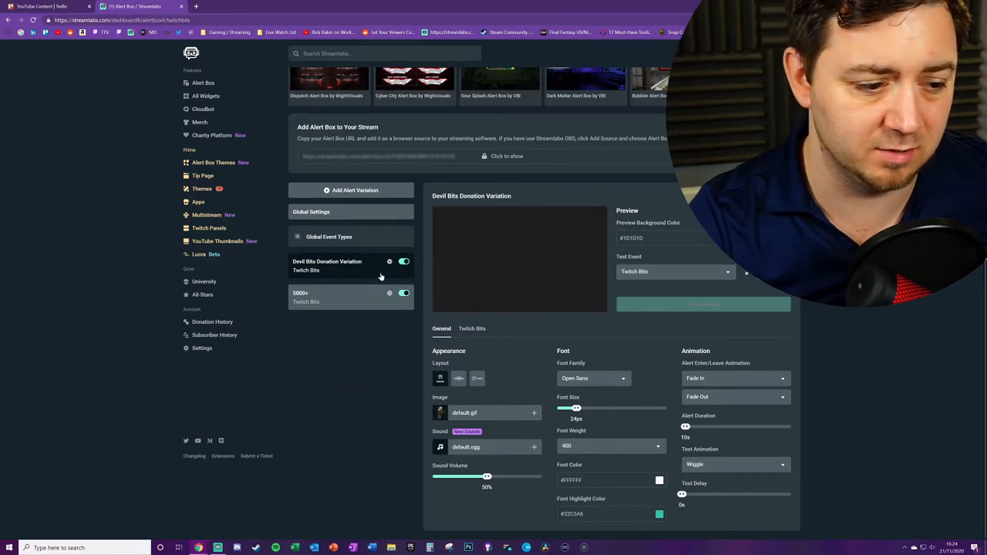
pyautogui.moveTo(333, 340)
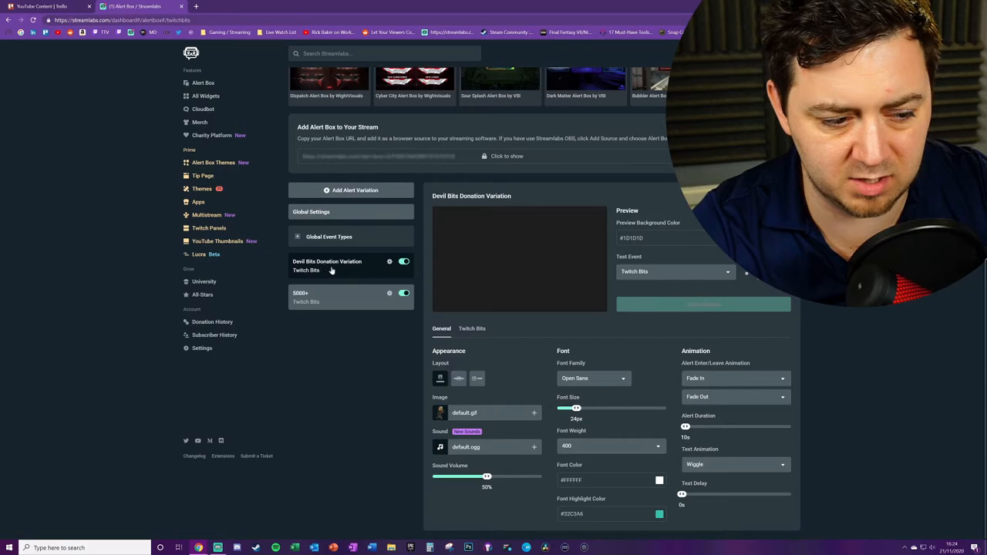
pyautogui.moveTo(506, 276)
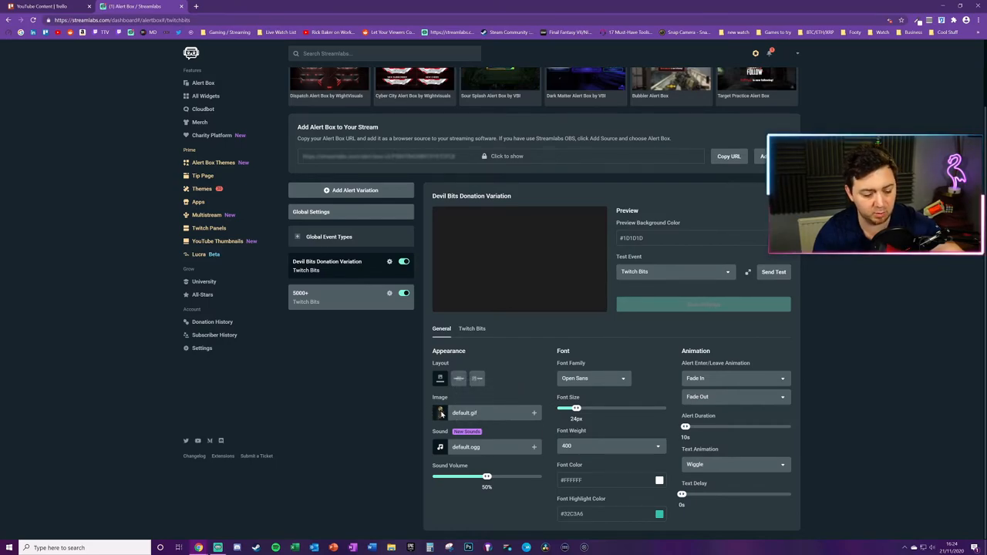
# Step: Send a test Twitch Bits alert to check the new variation's behaviour
pyautogui.click(774, 271)
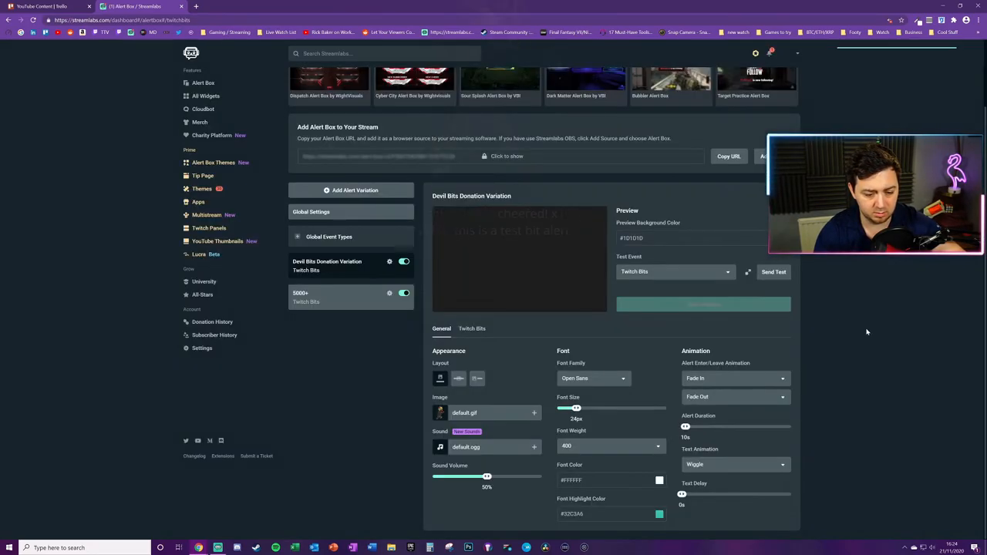
pyautogui.click(774, 271)
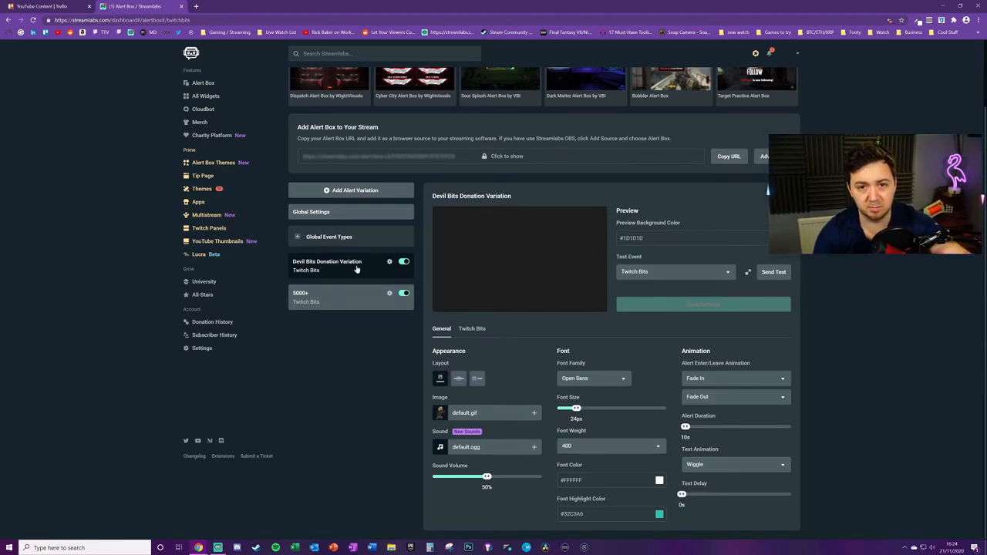
pyautogui.moveTo(348, 276)
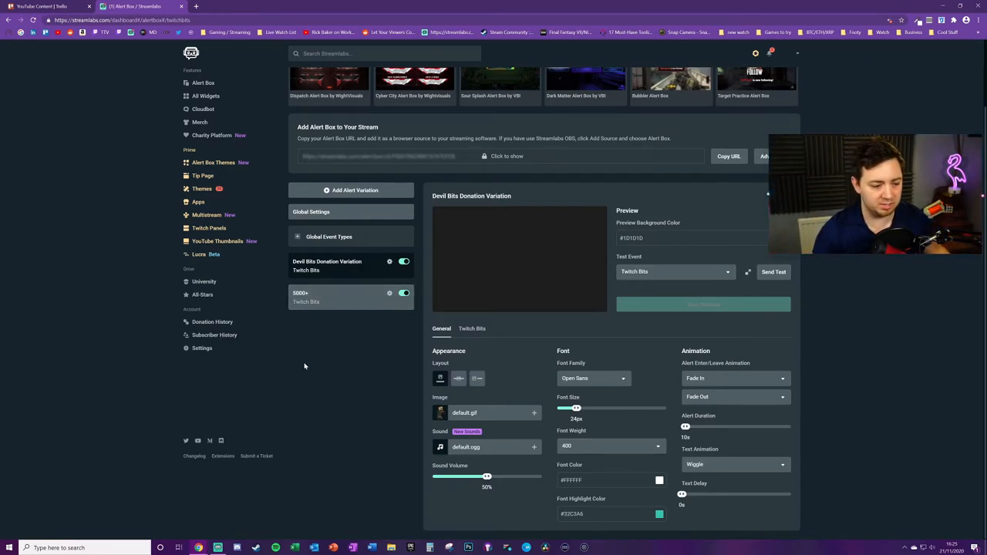
# Step: Select the 5000+ variation, send test bits alerts, then show the global Twitch Bits settings
pyautogui.click(327, 296)
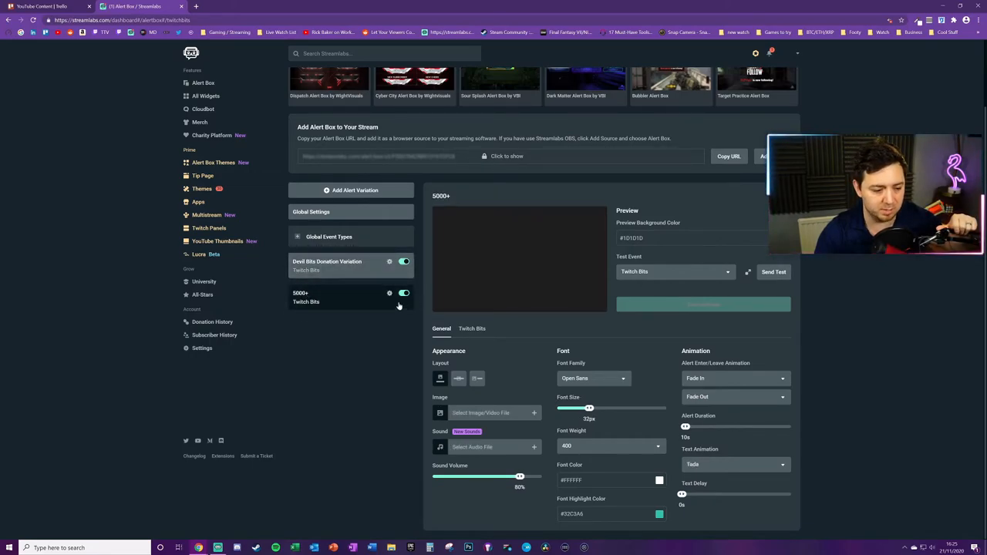
pyautogui.moveTo(323, 340)
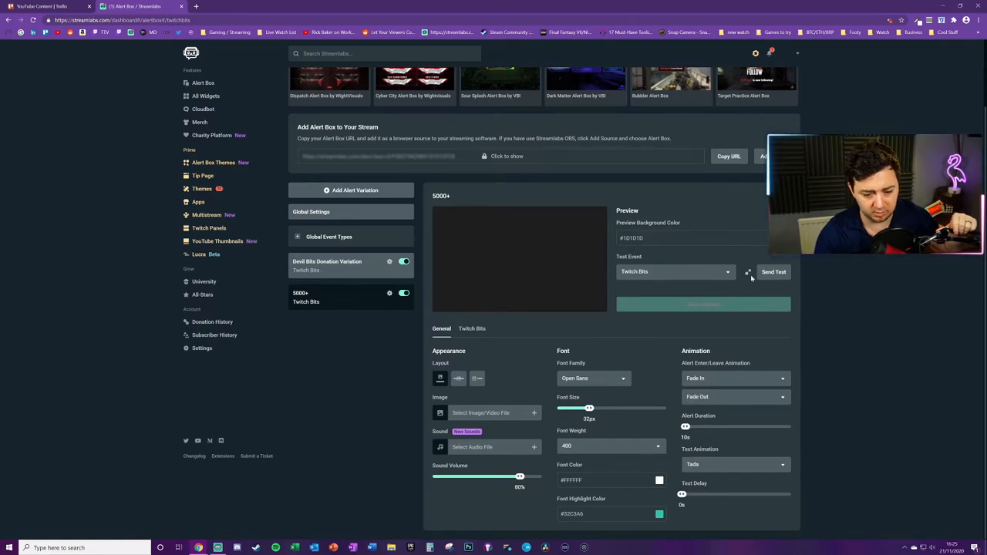
pyautogui.click(774, 272)
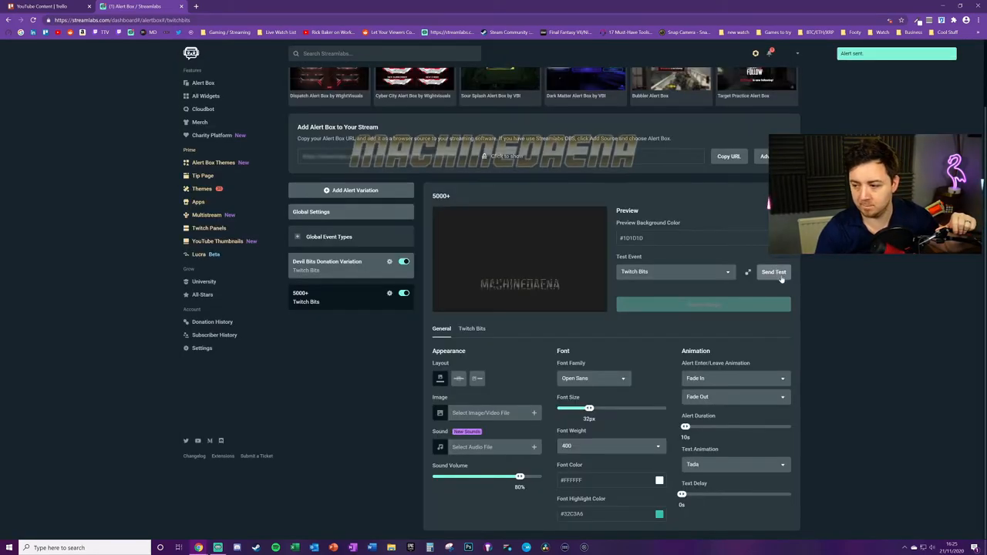
pyautogui.click(774, 271)
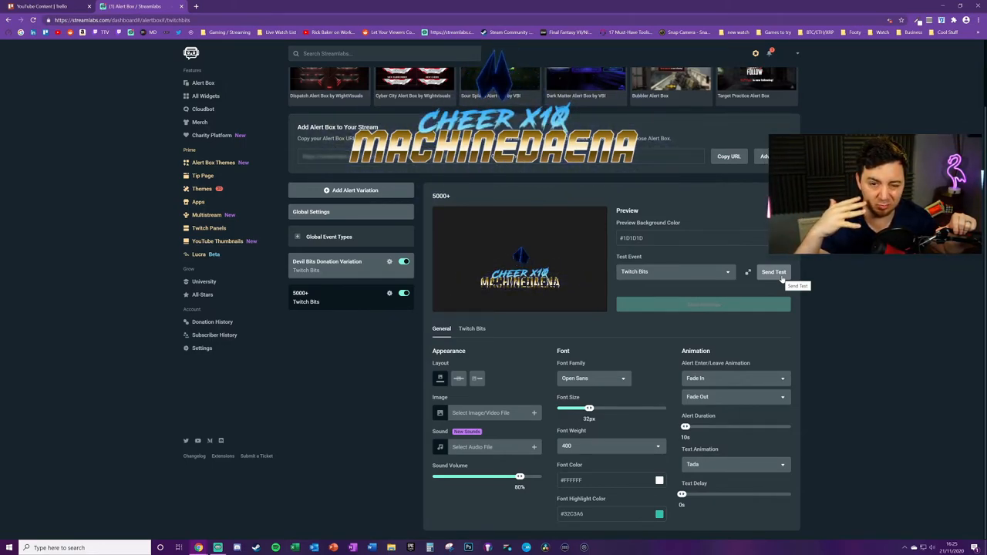
pyautogui.moveTo(719, 182)
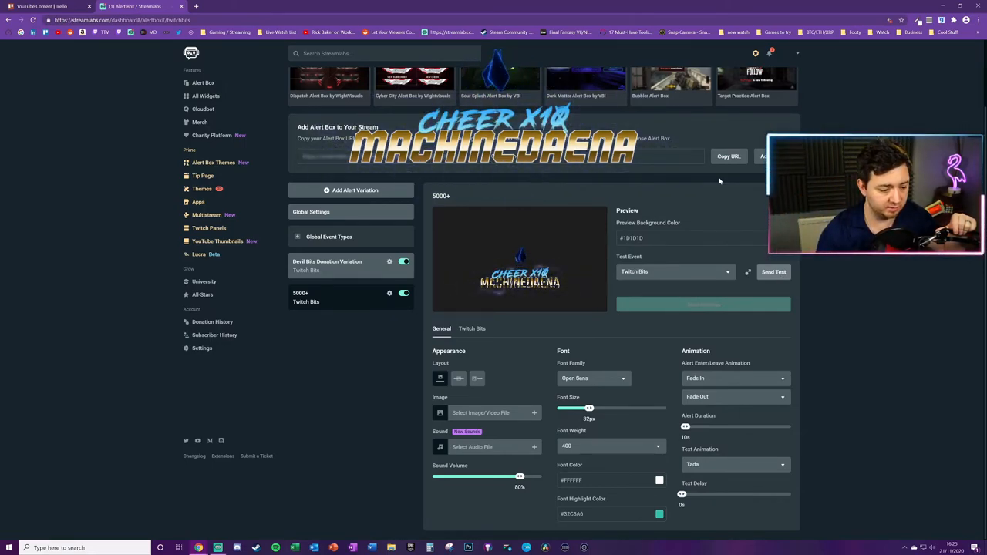
pyautogui.click(330, 237)
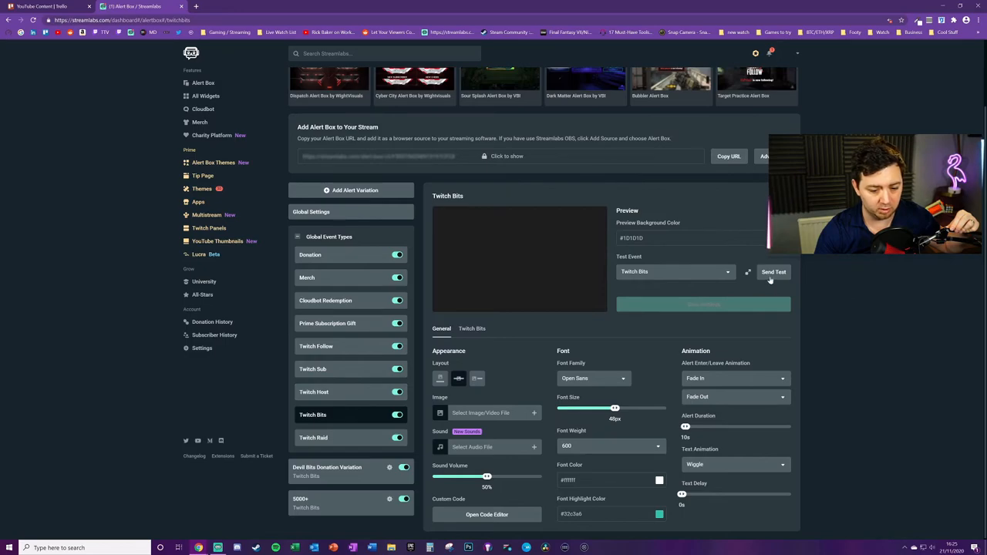
# Step: Send test alerts from the base Twitch Bits settings showing the x10000 bits graphic
pyautogui.click(675, 271)
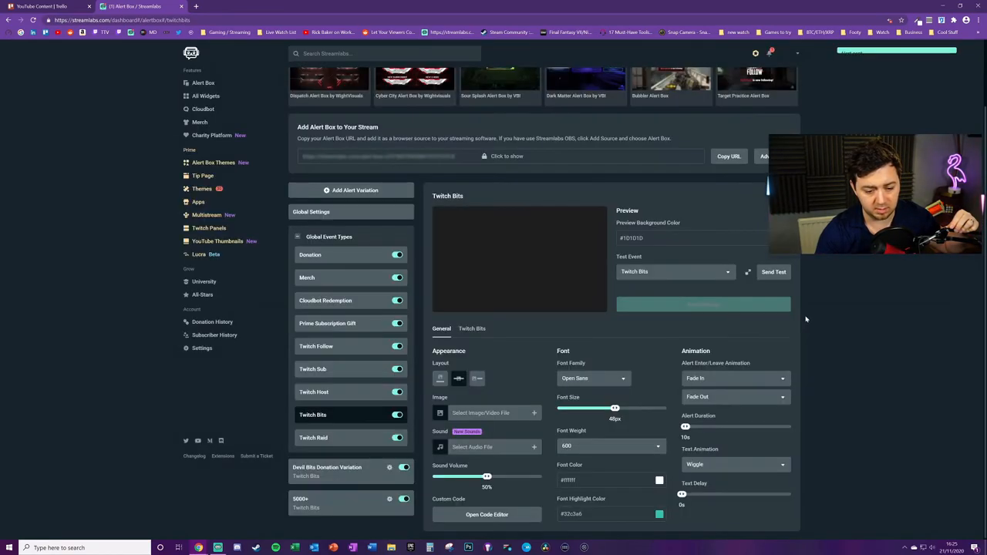
pyautogui.click(774, 272)
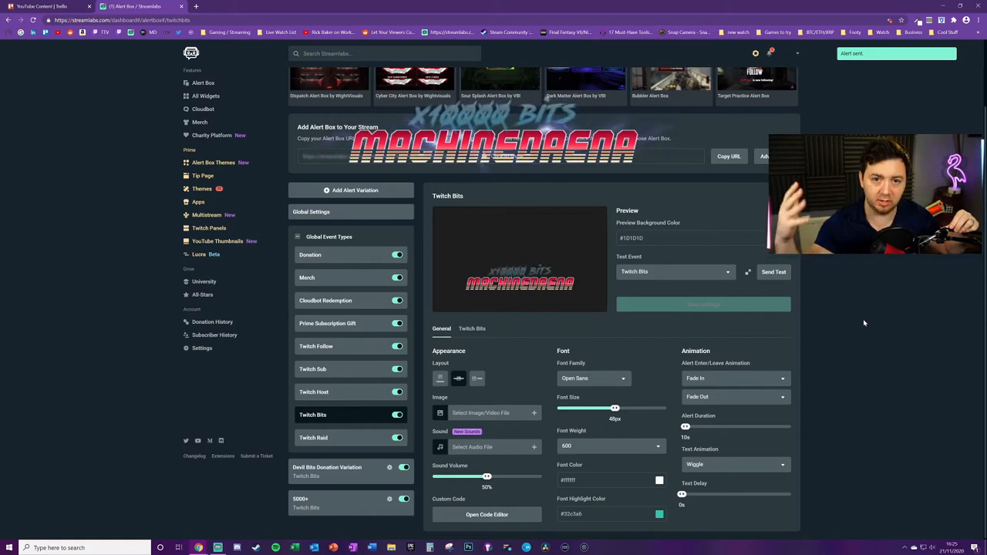
pyautogui.click(774, 271)
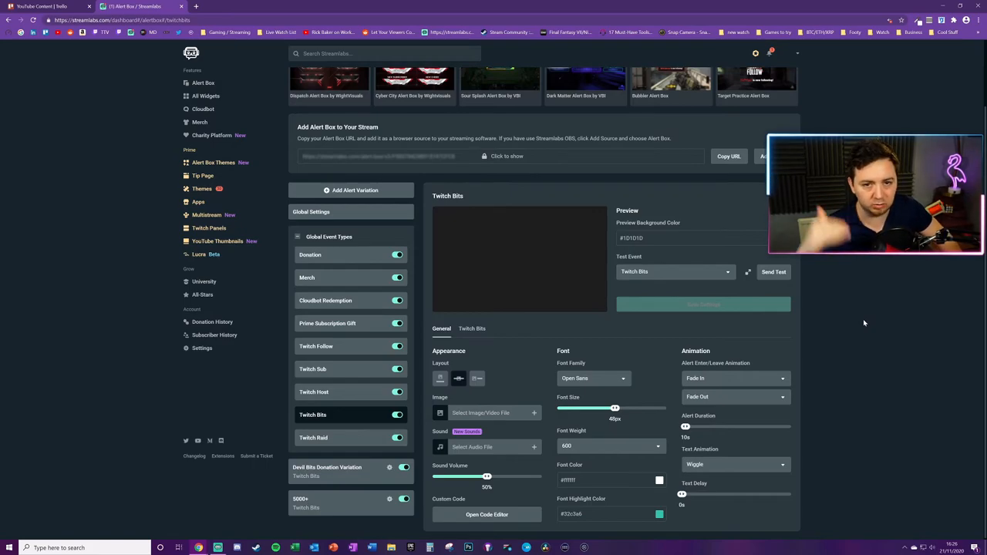
pyautogui.moveTo(824, 299)
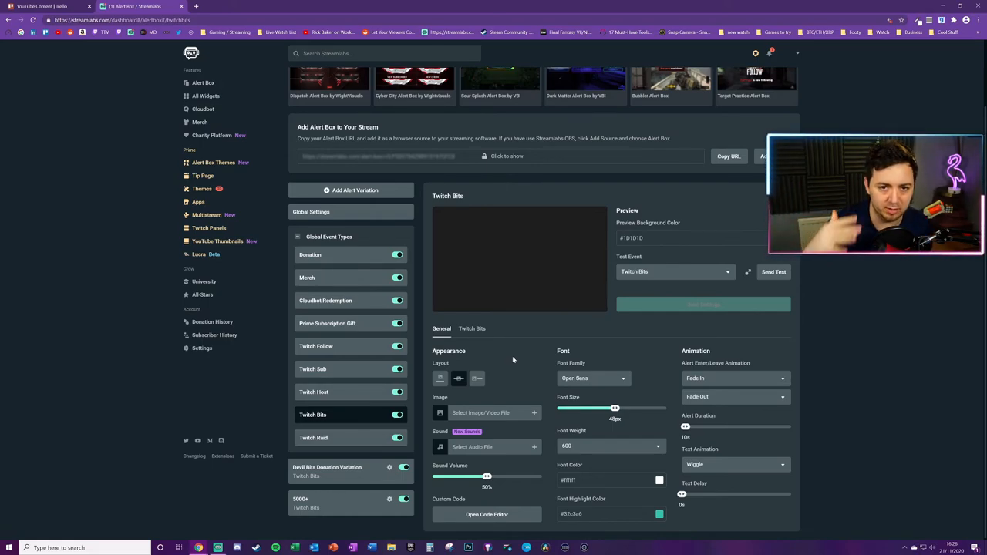
# Step: Delete the Devil Bits Donation Variation and confirm, leaving only the 5000+ variation
pyautogui.click(389, 262)
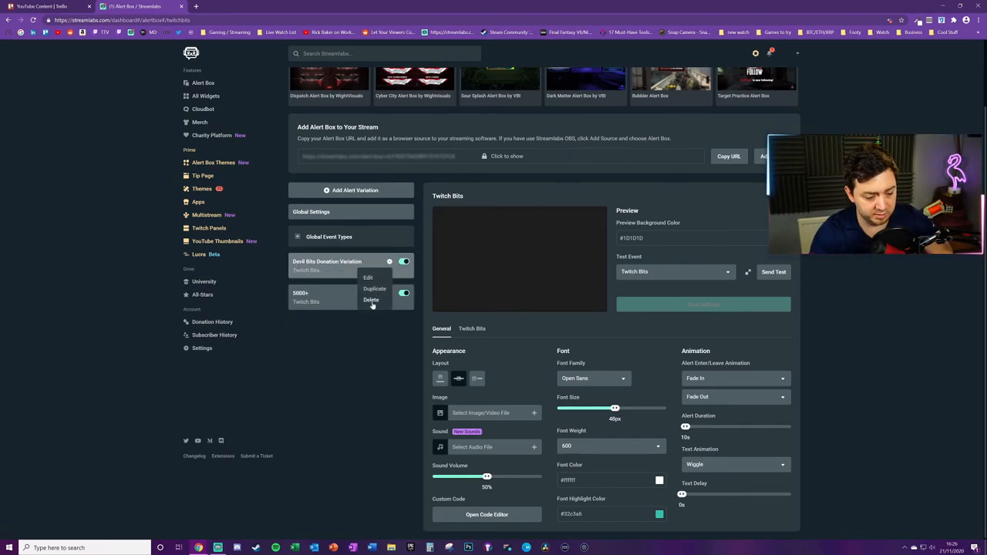
pyautogui.click(370, 299)
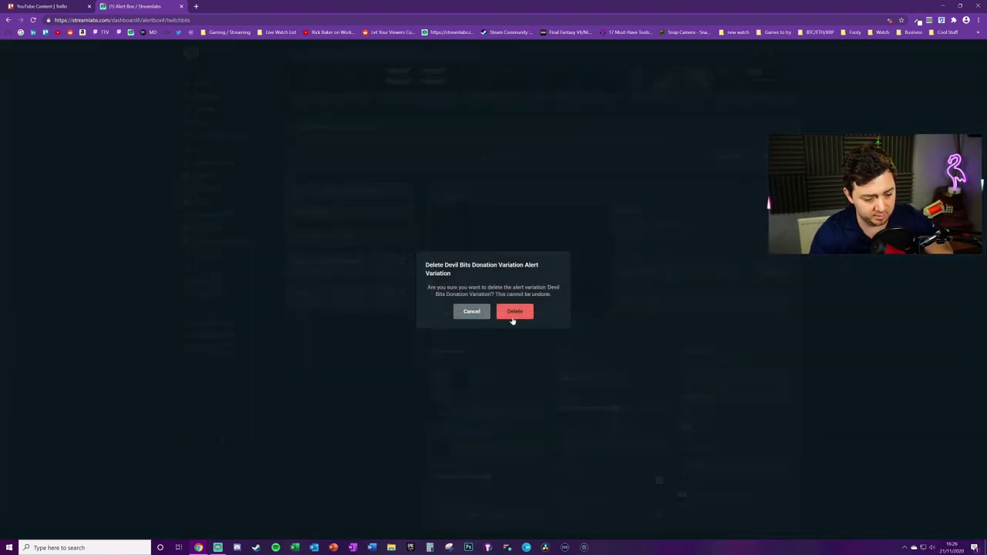
pyautogui.click(515, 312)
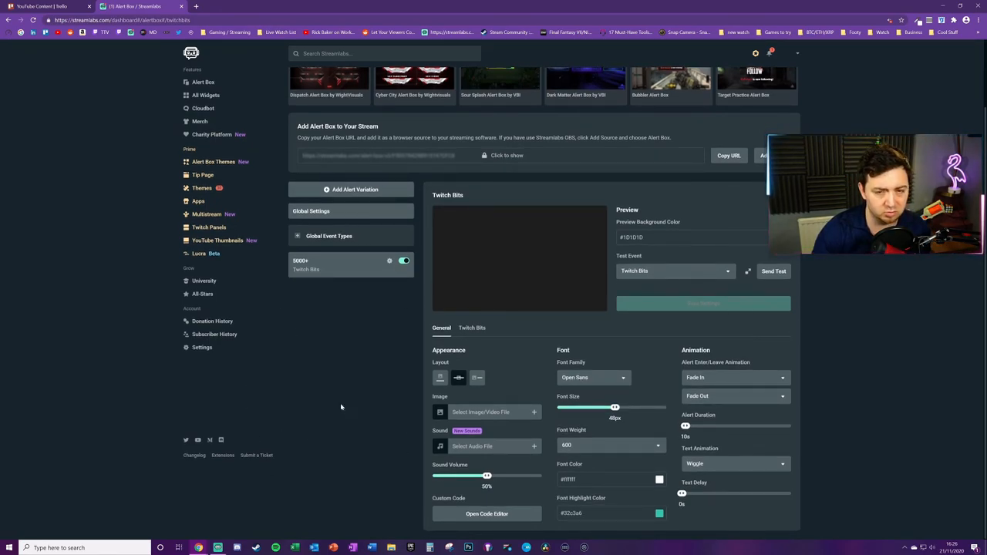
pyautogui.moveTo(337, 435)
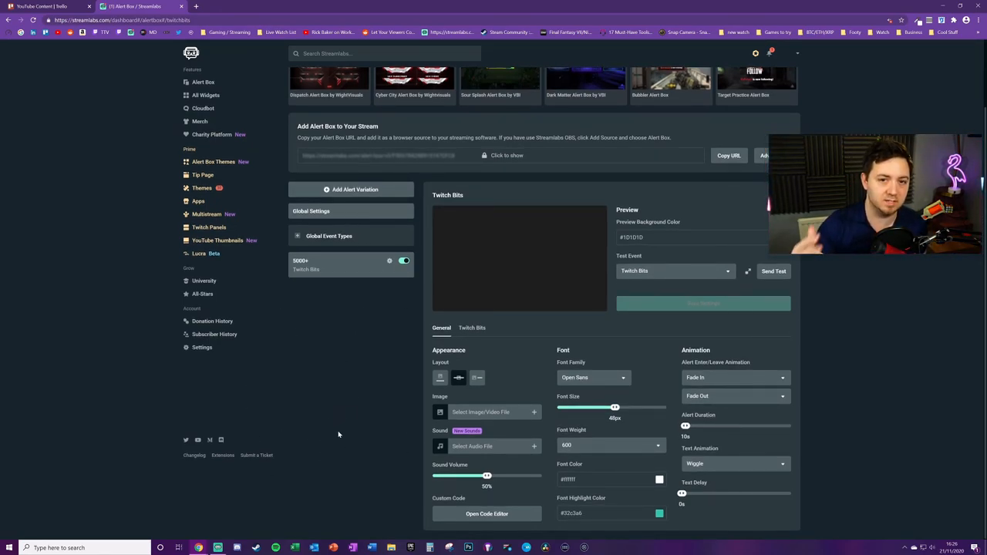